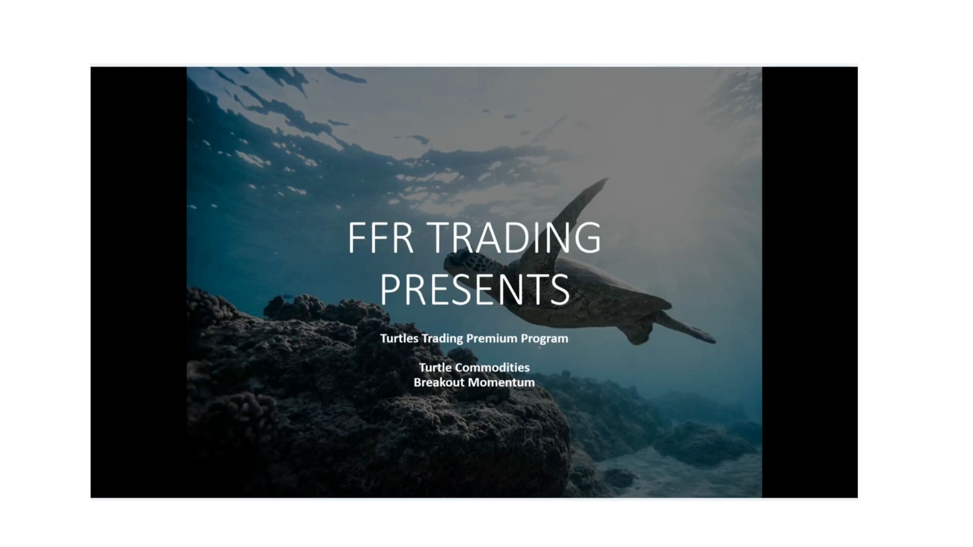
# Draw a double red ink line under the 'Turtles Trading Premium Program' subtitle
pyautogui.moveTo(366, 328); pyautogui.dragTo(568, 330)
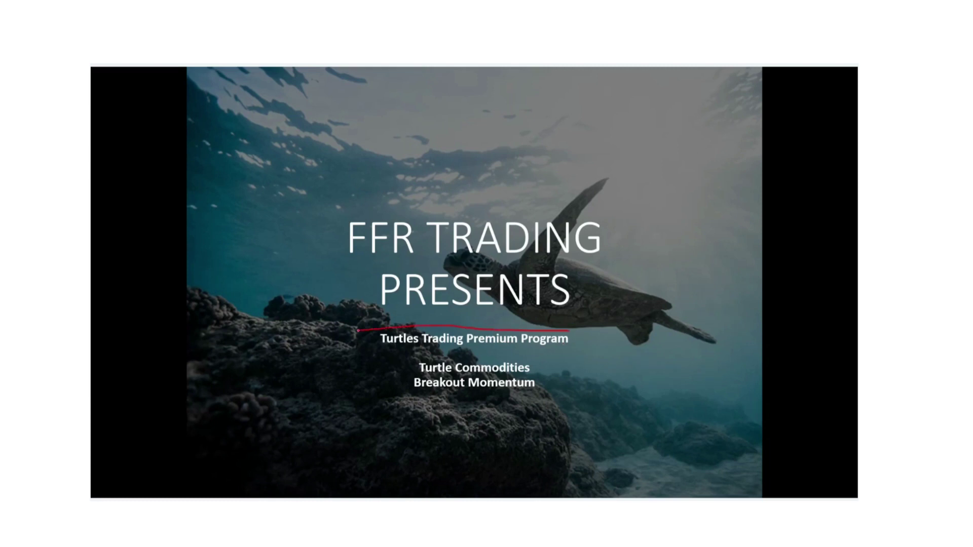
pyautogui.moveTo(372, 335); pyautogui.dragTo(577, 341)
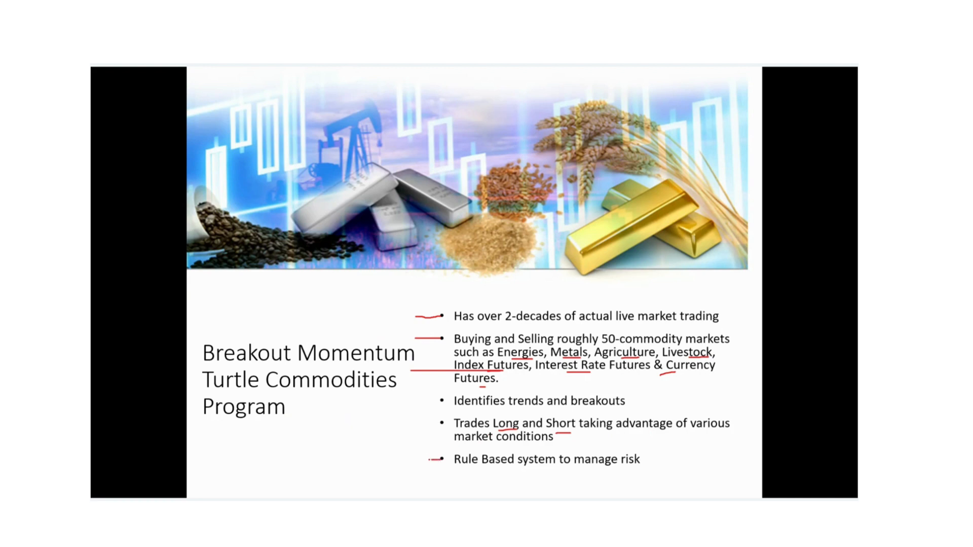
# Underline a key phrase in the Breakout Momentum slide's bullet list in red ink
pyautogui.moveTo(491, 472); pyautogui.dragTo(612, 470)
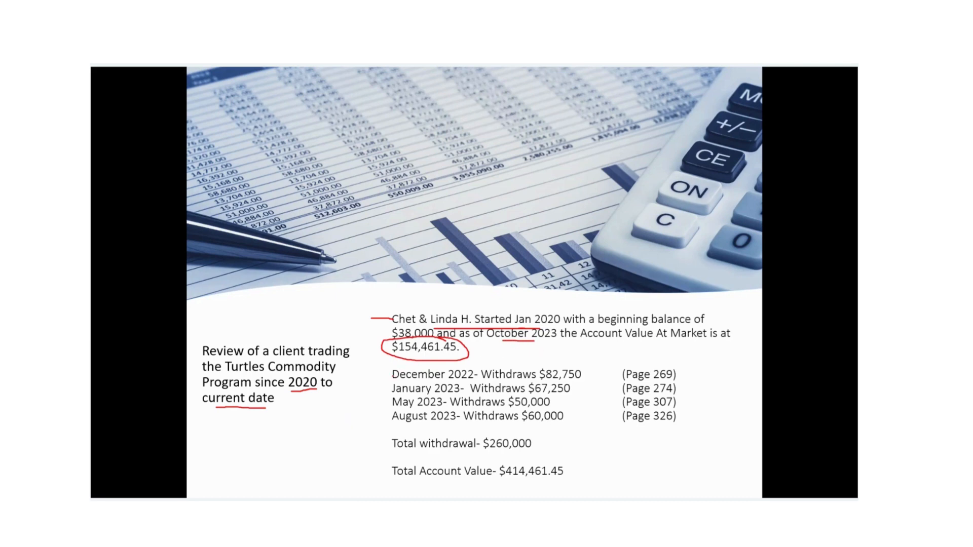
# Add a red ink stroke near the $154,461.45 account value on the withdrawal summary slide
pyautogui.moveTo(378, 375); pyautogui.dragTo(385, 428)
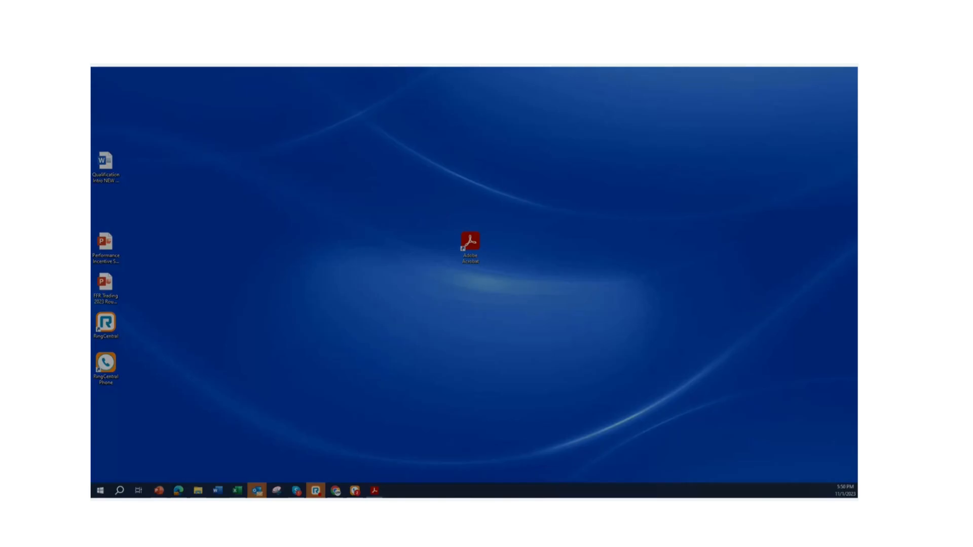
# Launch Adobe Acrobat from the desktop shortcut to view the Dorman Trading statements
pyautogui.doubleClick(471, 243)
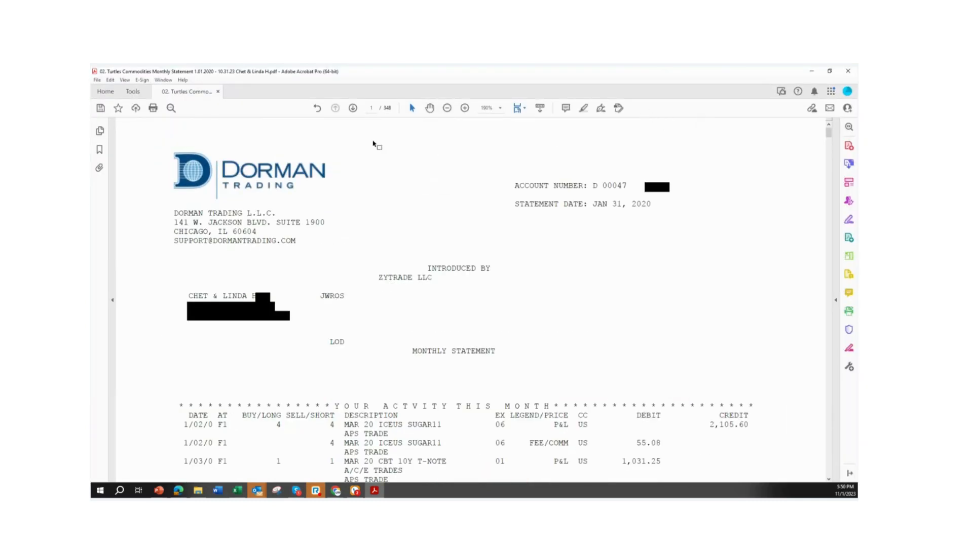
pyautogui.moveTo(346, 151)
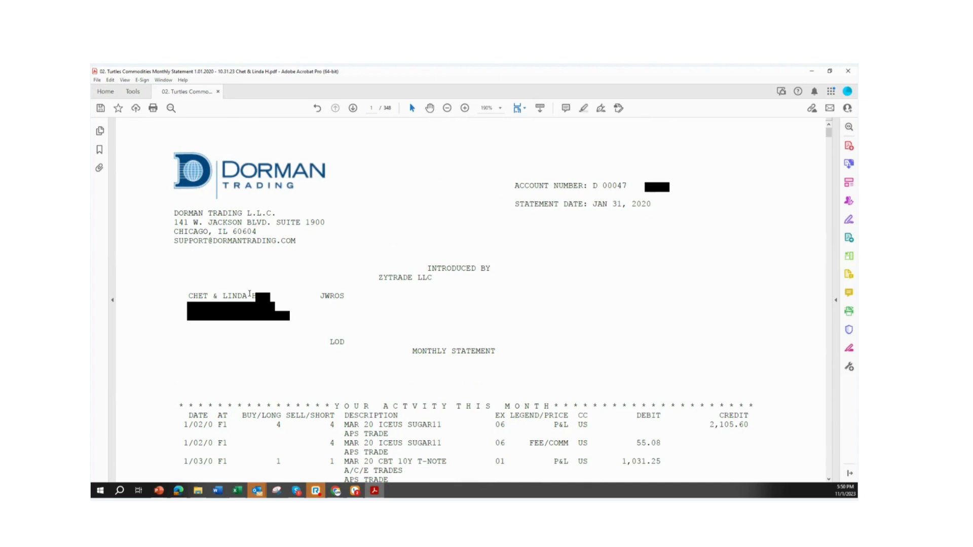
pyautogui.moveTo(246, 339)
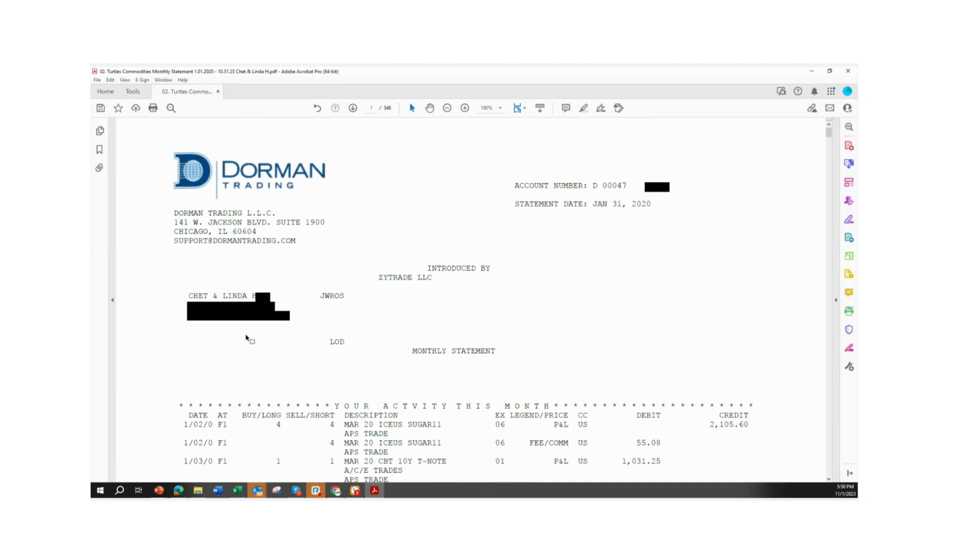
pyautogui.moveTo(266, 326)
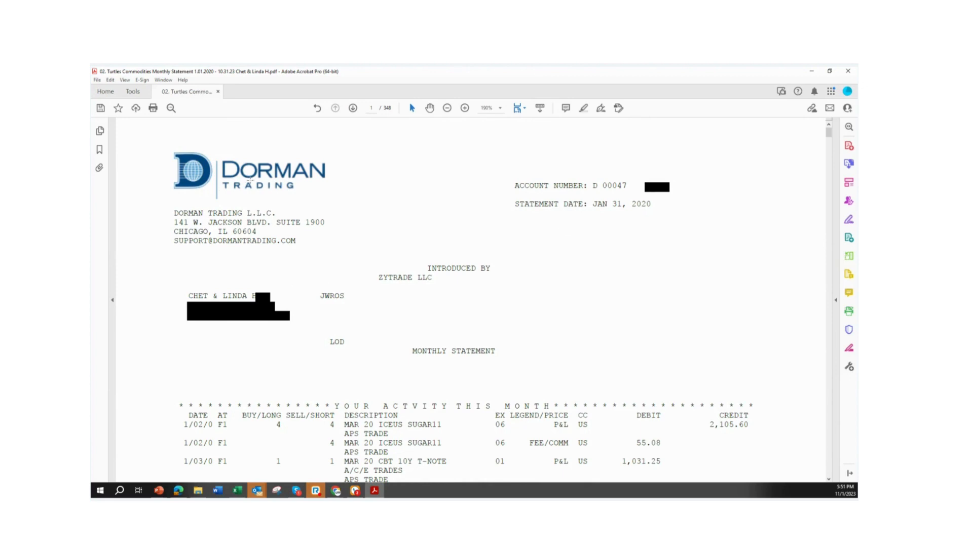
pyautogui.moveTo(214, 207)
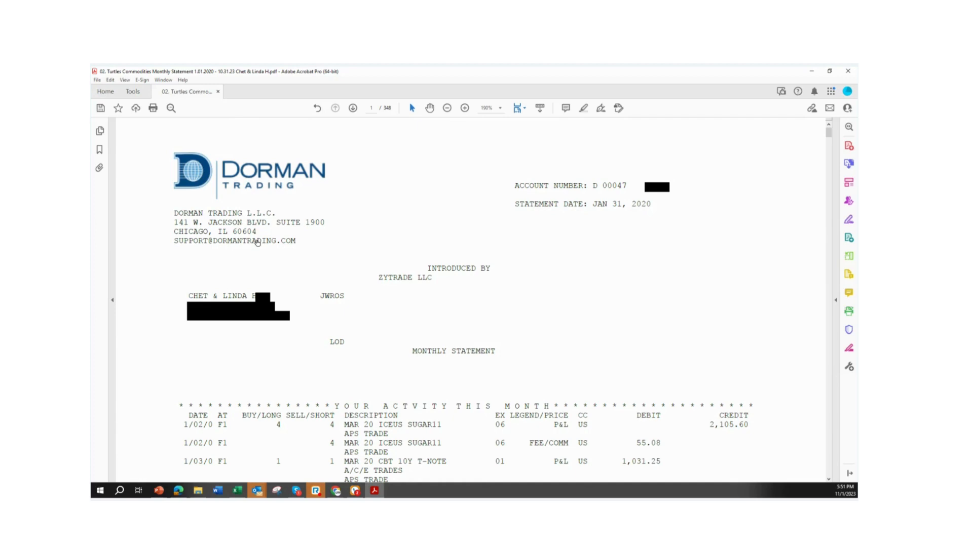
pyautogui.moveTo(343, 231)
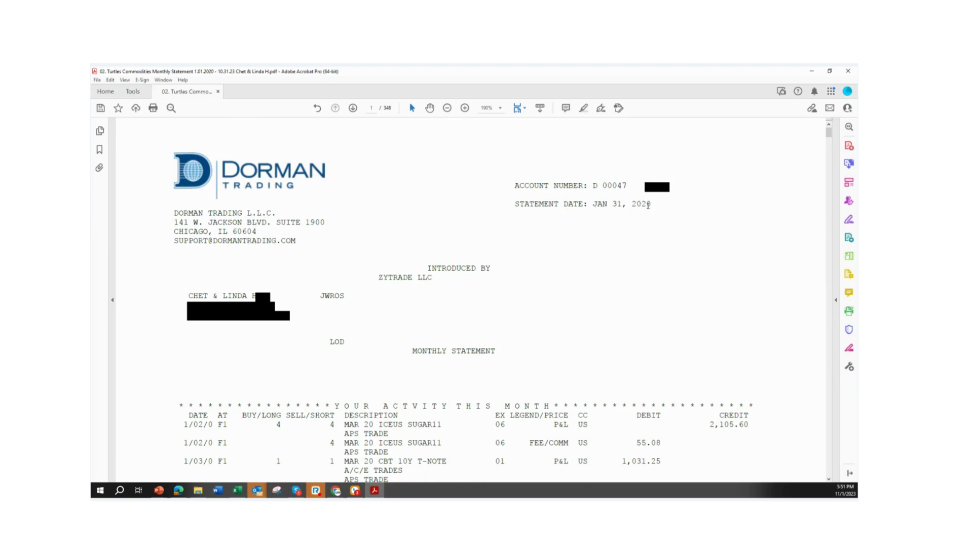
pyautogui.moveTo(579, 280)
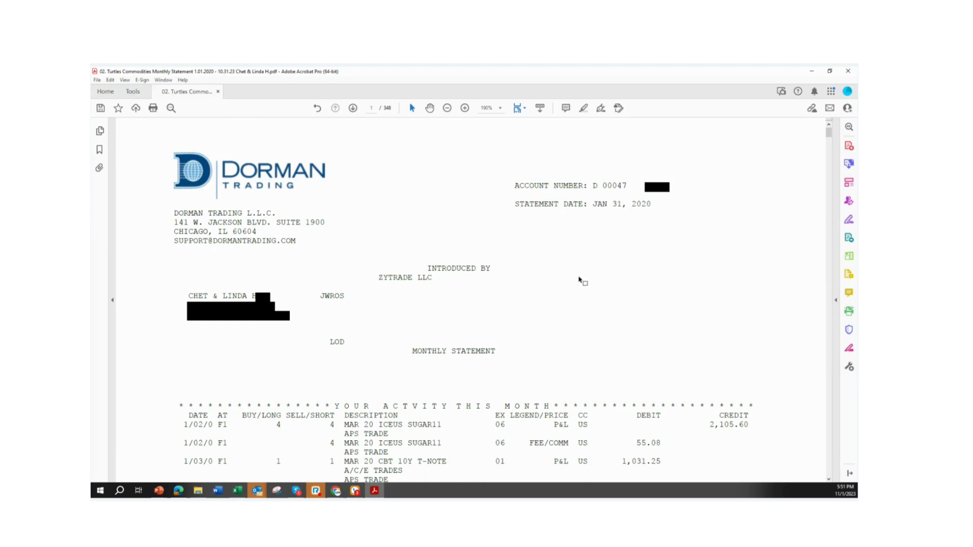
pyautogui.moveTo(560, 285)
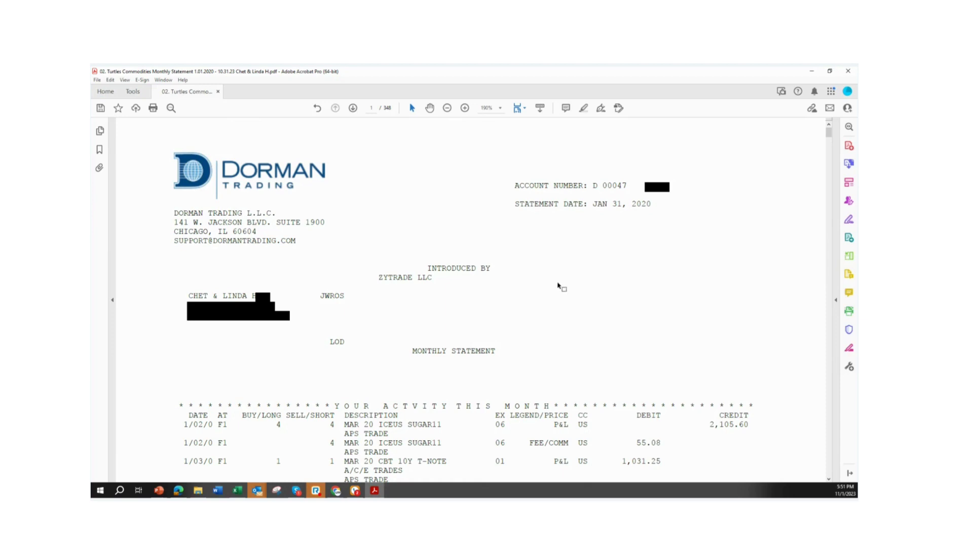
pyautogui.moveTo(505, 361)
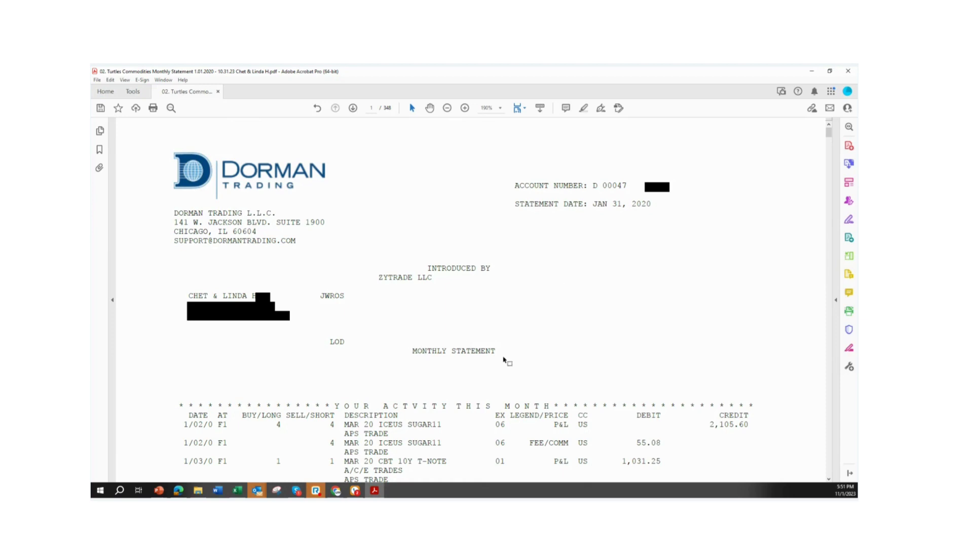
pyautogui.moveTo(497, 356)
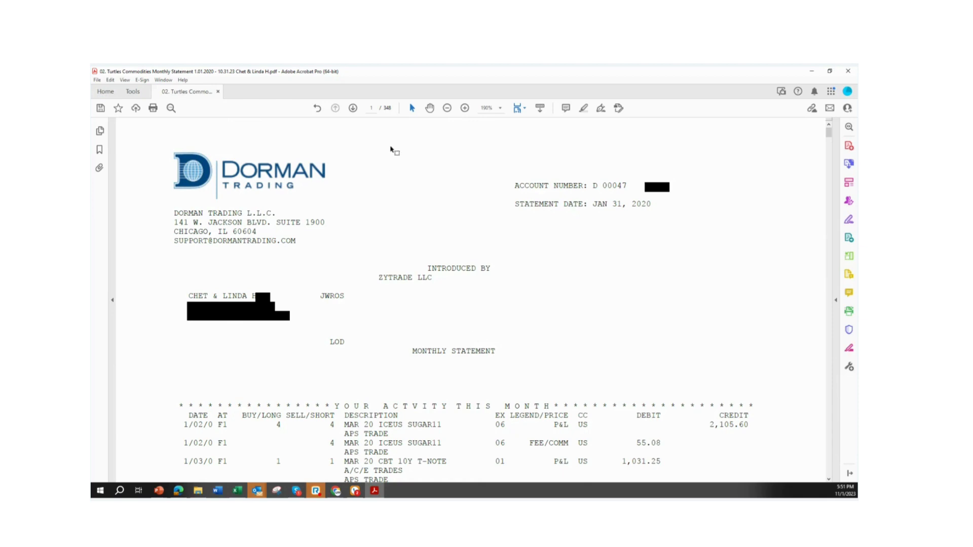
pyautogui.moveTo(386, 126)
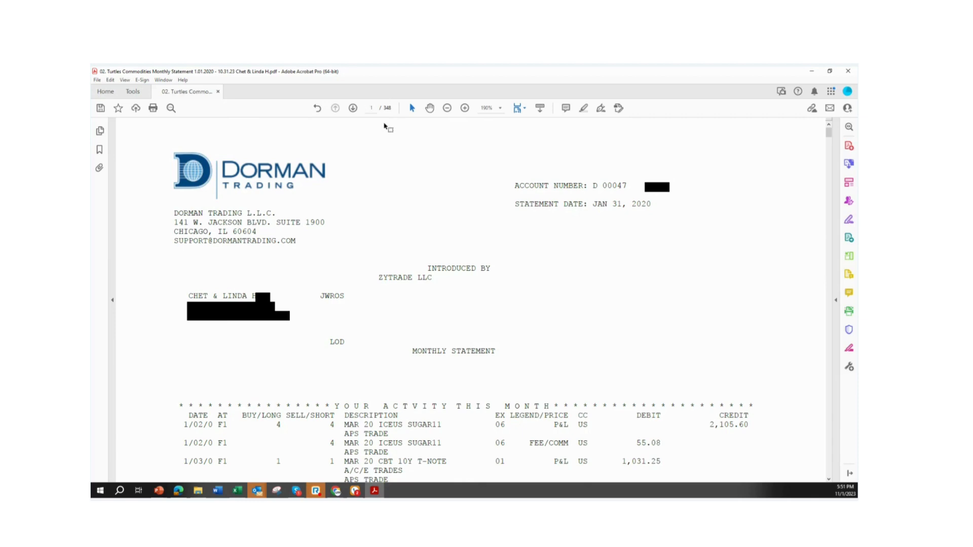
pyautogui.moveTo(413, 109)
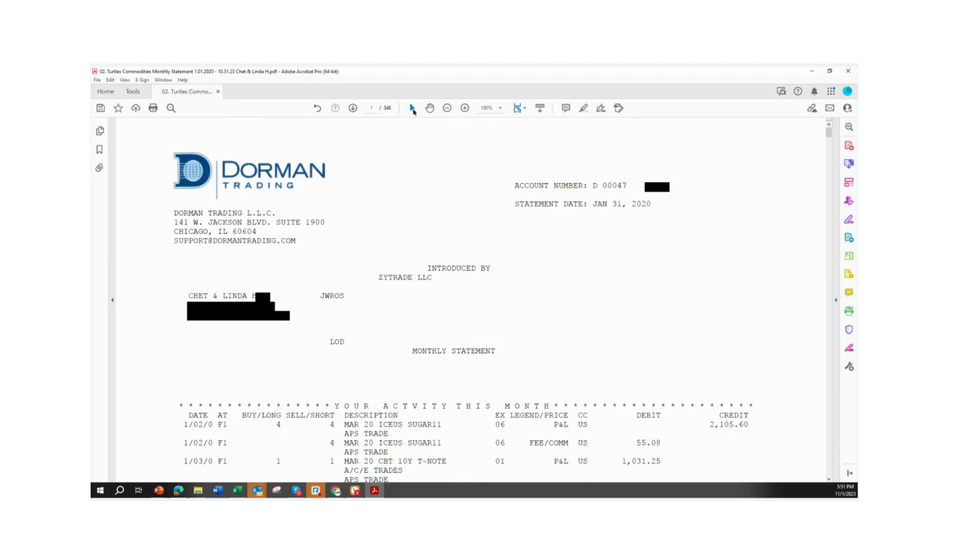
pyautogui.moveTo(564, 224)
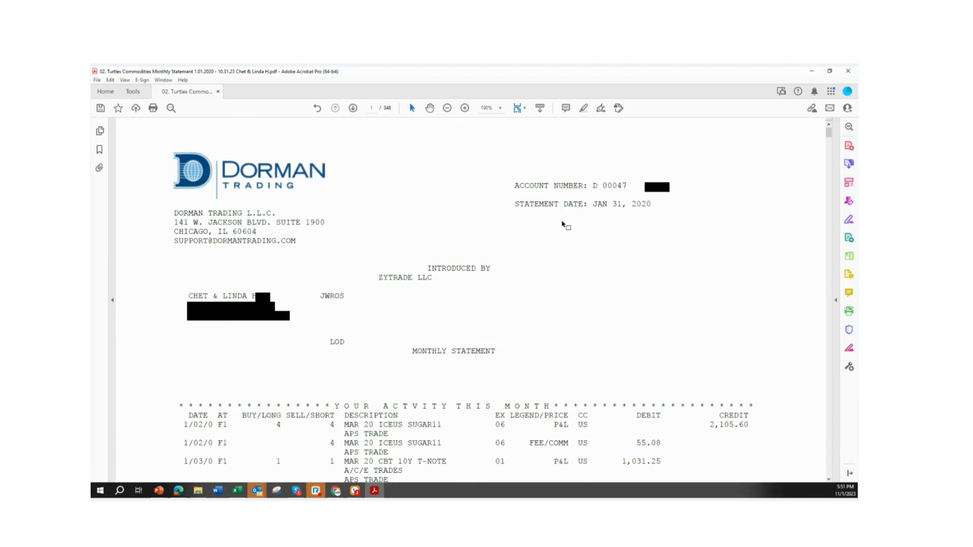
pyautogui.moveTo(531, 204)
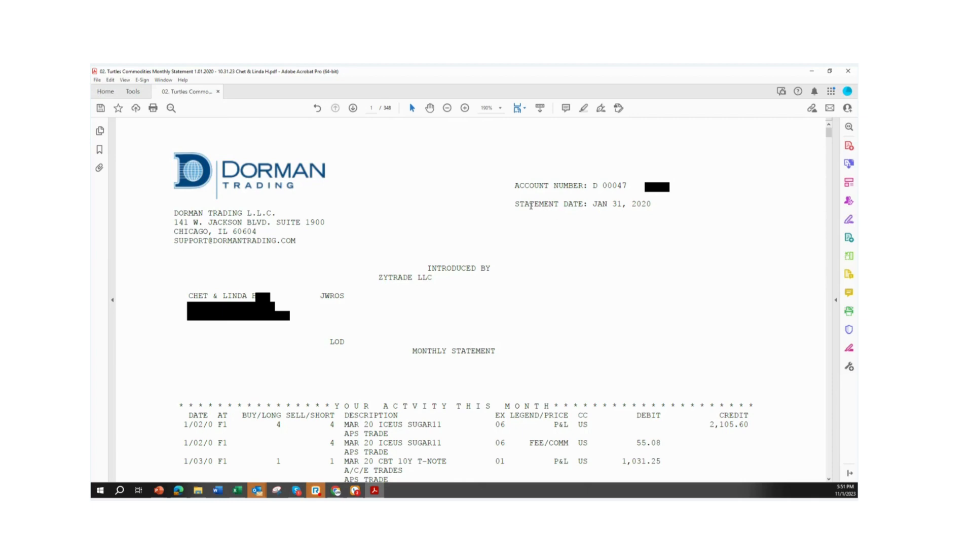
pyautogui.moveTo(526, 270)
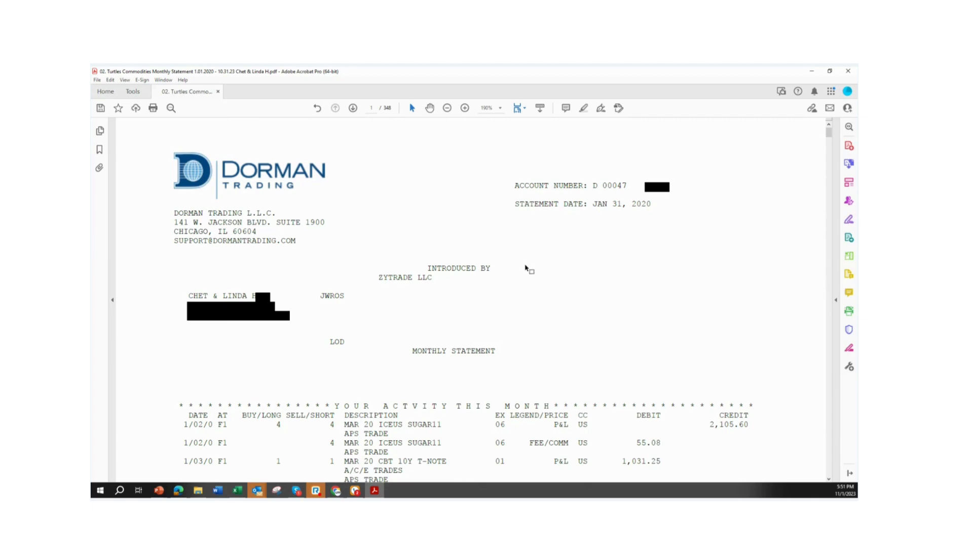
# Scroll through the January 2020 activity pages toward the Jan 31, 2020 statement header
pyautogui.scroll(-3)
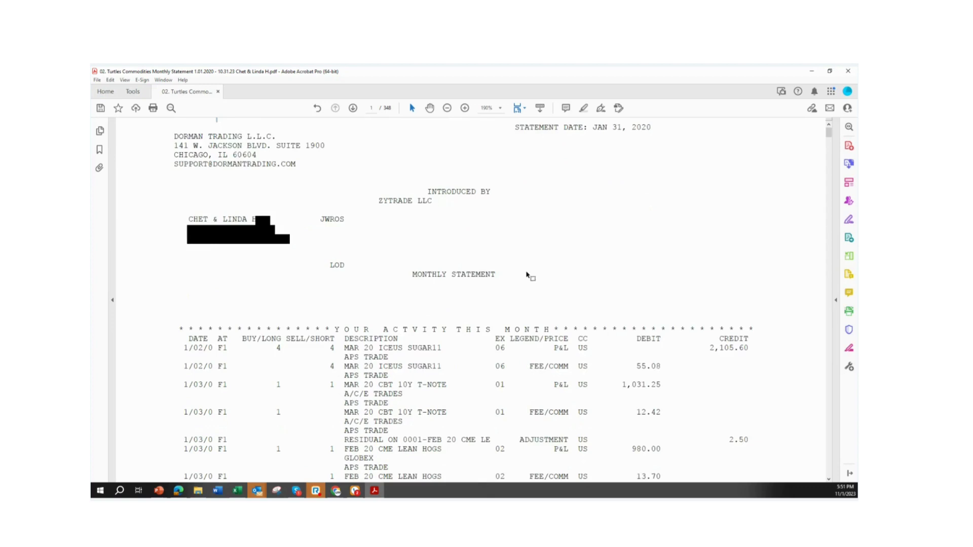
pyautogui.scroll(-3)
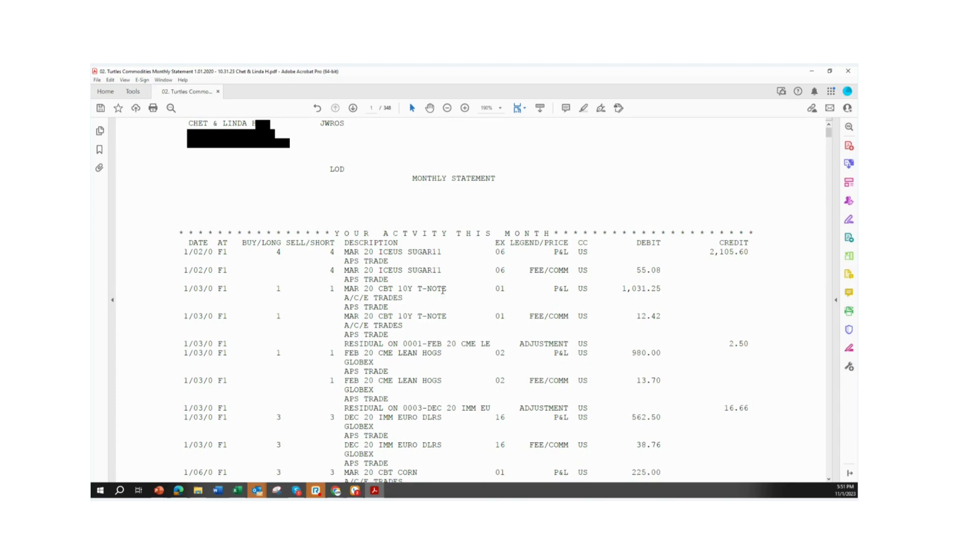
pyautogui.scroll(-3)
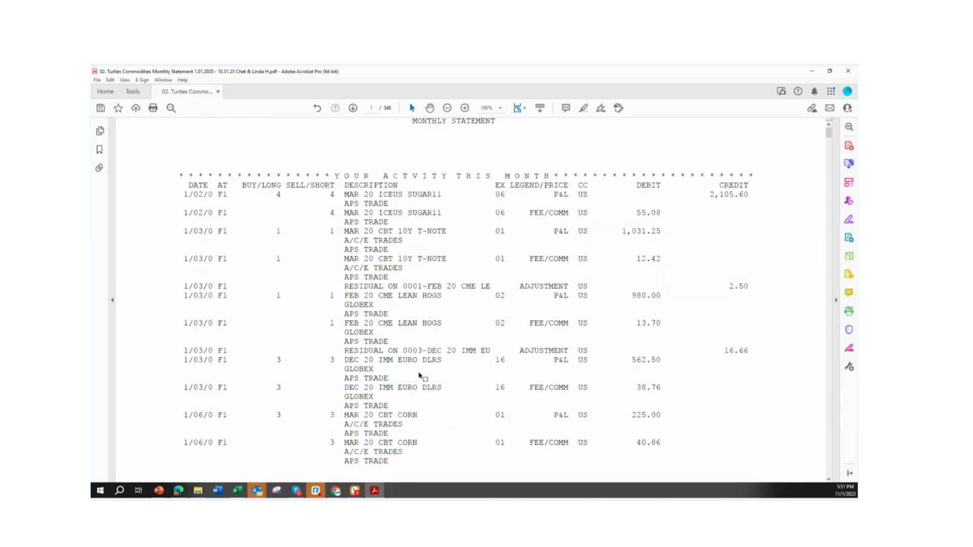
pyautogui.scroll(-3)
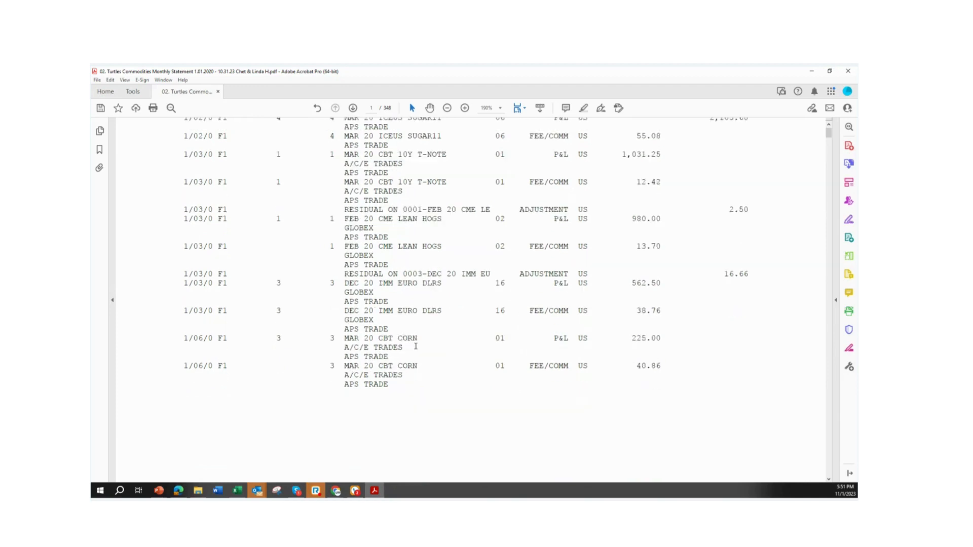
pyautogui.click(353, 107)
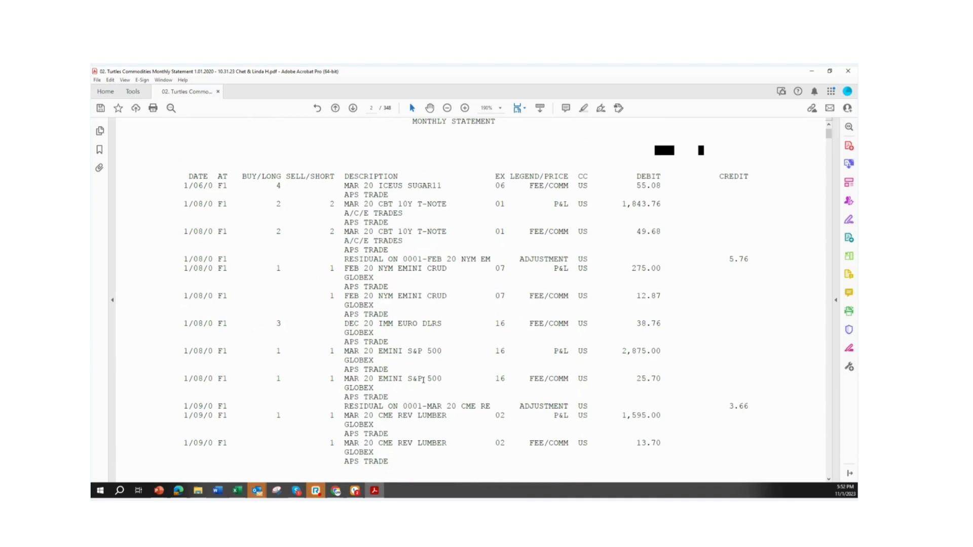
pyautogui.scroll(-3)
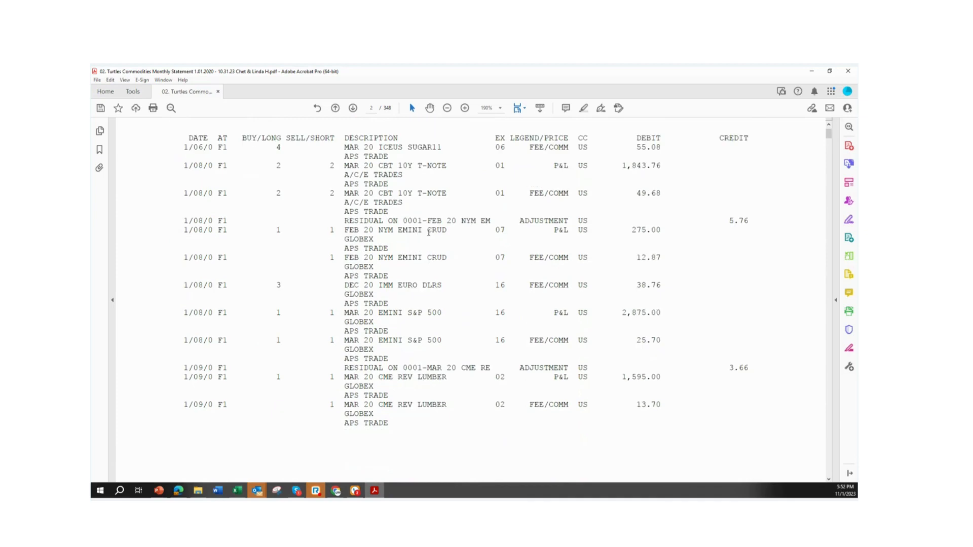
# Select the words CRUD and SHORT in the activity table, then clear the selection
pyautogui.doubleClick(437, 230)
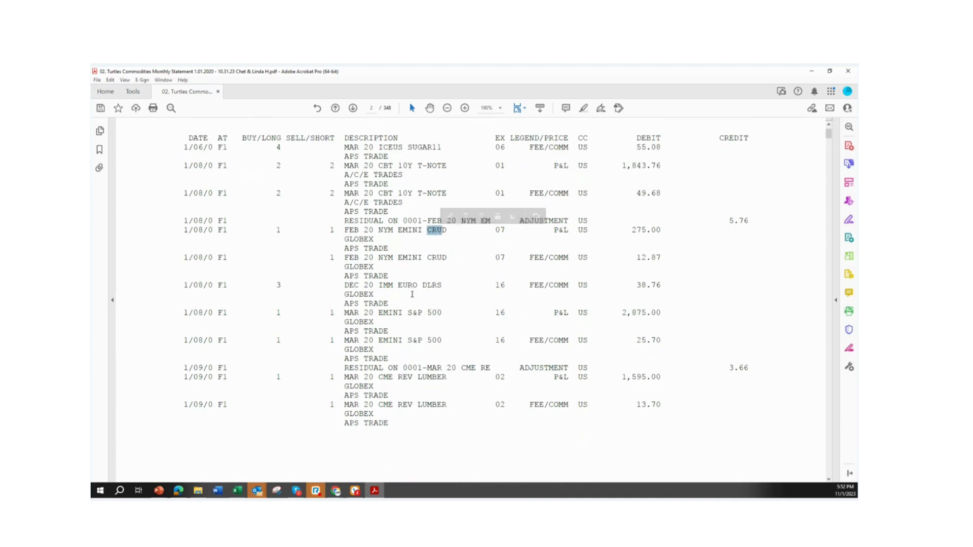
pyautogui.doubleClick(423, 312)
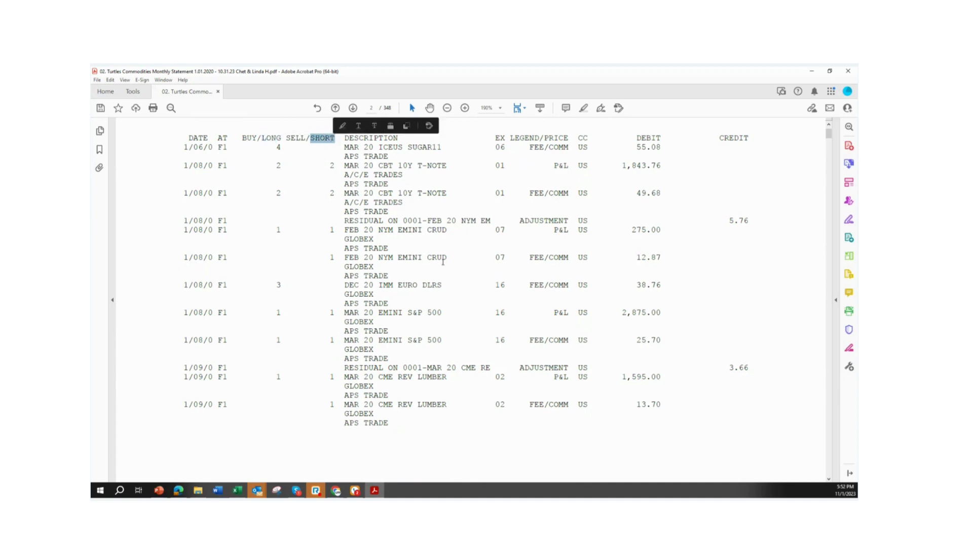
pyautogui.click(353, 108)
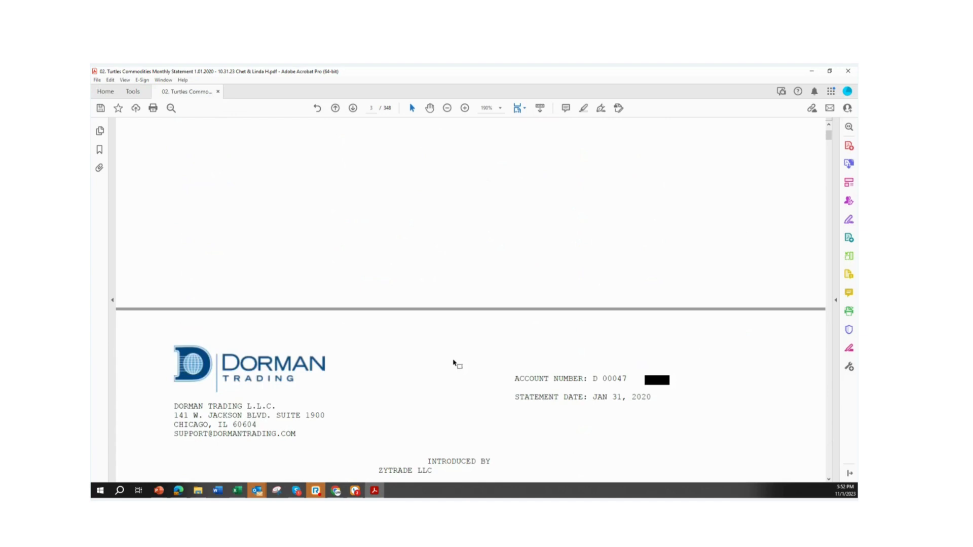
# Scroll down to page 7, the Positions in Your Account listing with trade equity
pyautogui.scroll(-3)
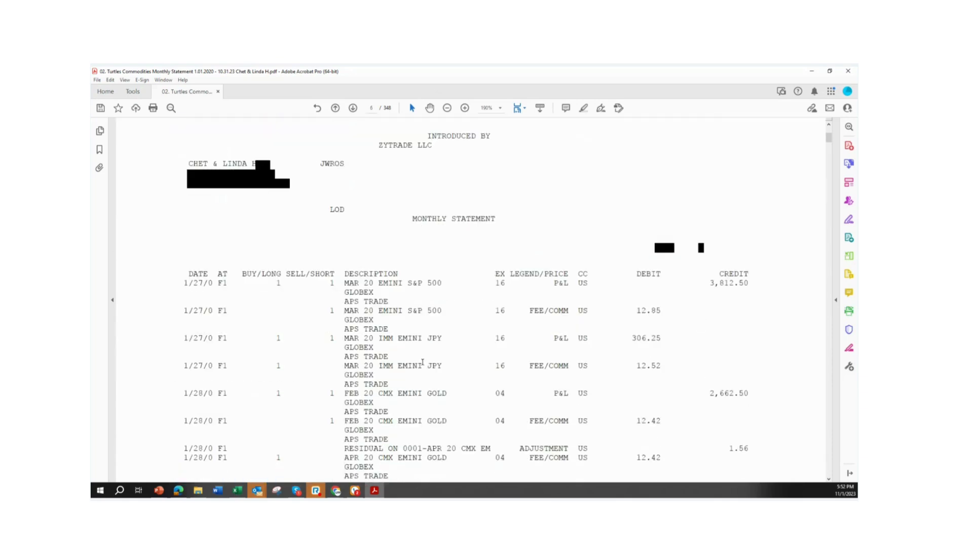
pyautogui.scroll(-3)
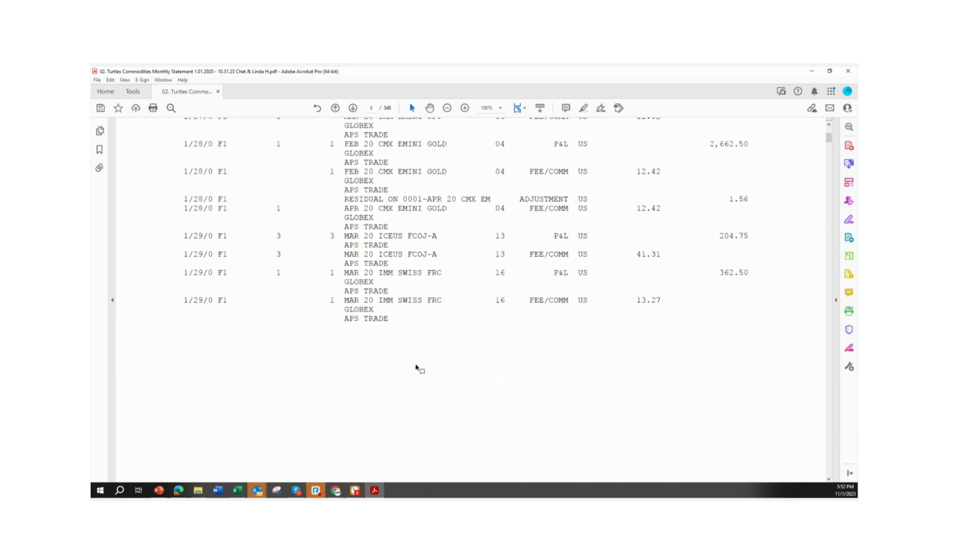
pyautogui.scroll(-3)
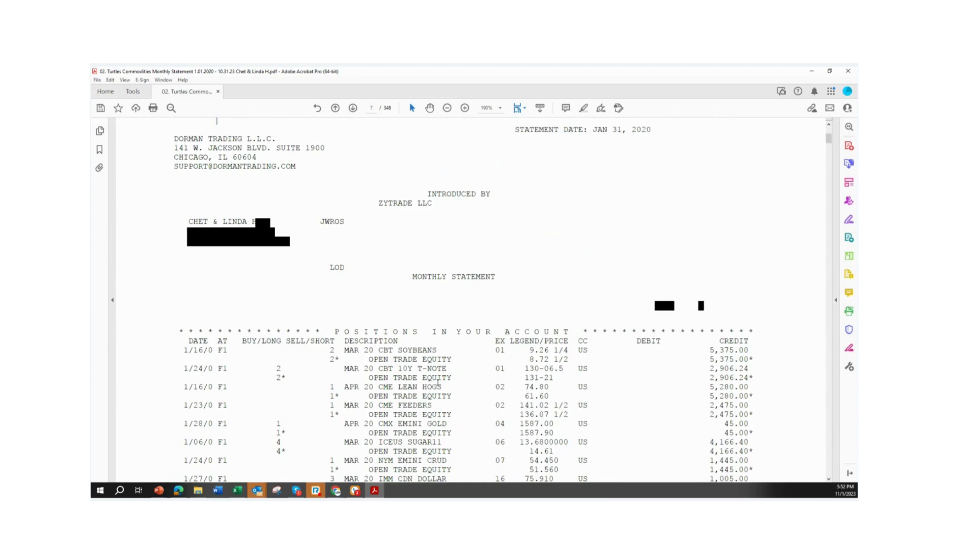
pyautogui.scroll(-3)
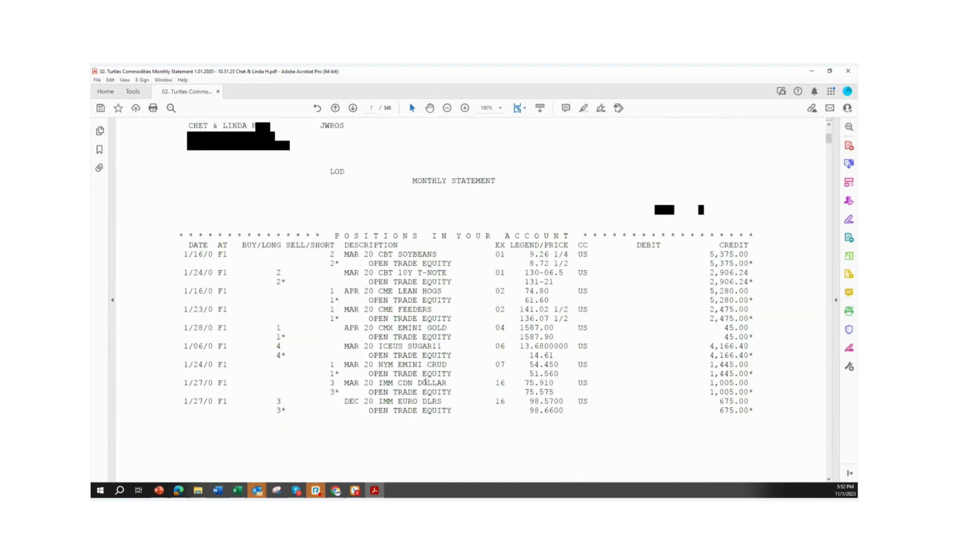
pyautogui.scroll(-3)
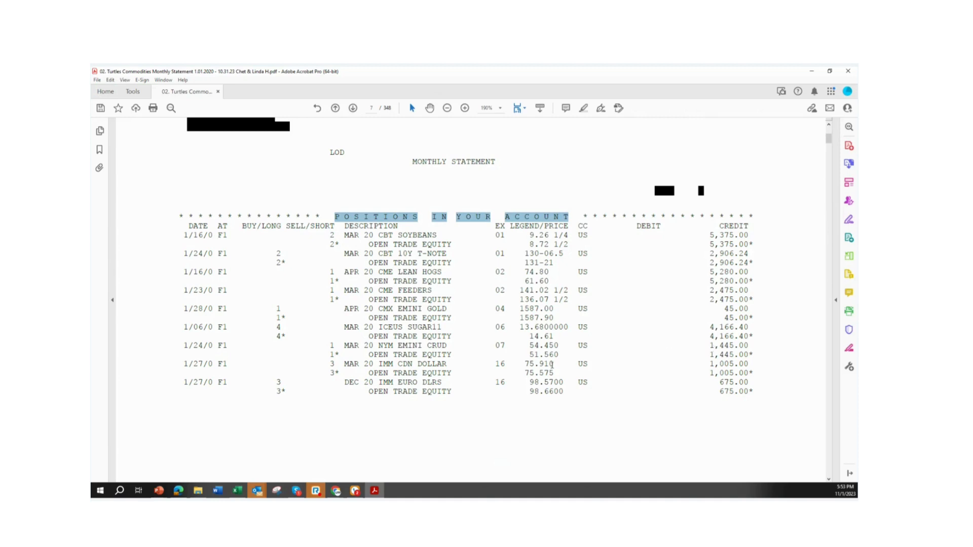
pyautogui.moveTo(701, 378)
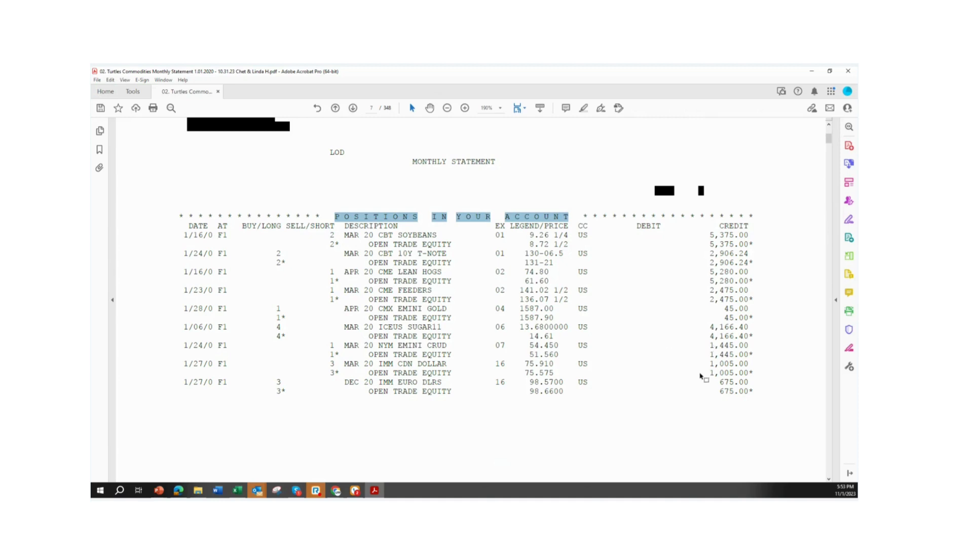
pyautogui.moveTo(643, 369)
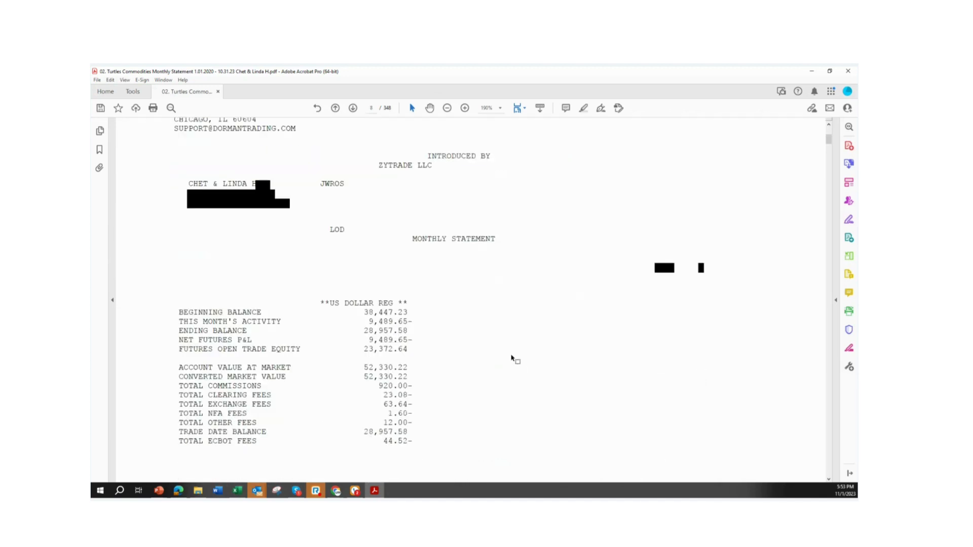
# Scroll to page 8, the US Dollar Reg summary with ending balance 28,957.58
pyautogui.scroll(-3)
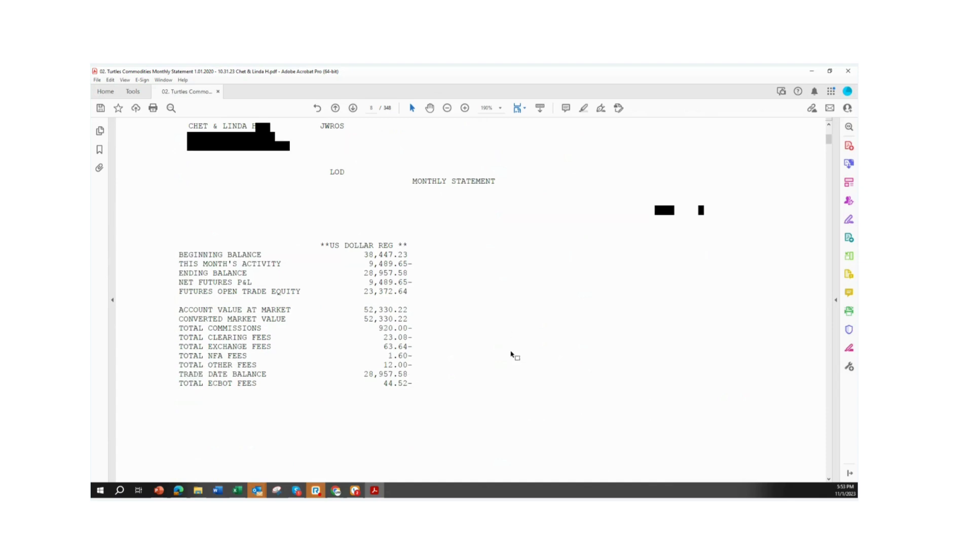
pyautogui.moveTo(319, 273)
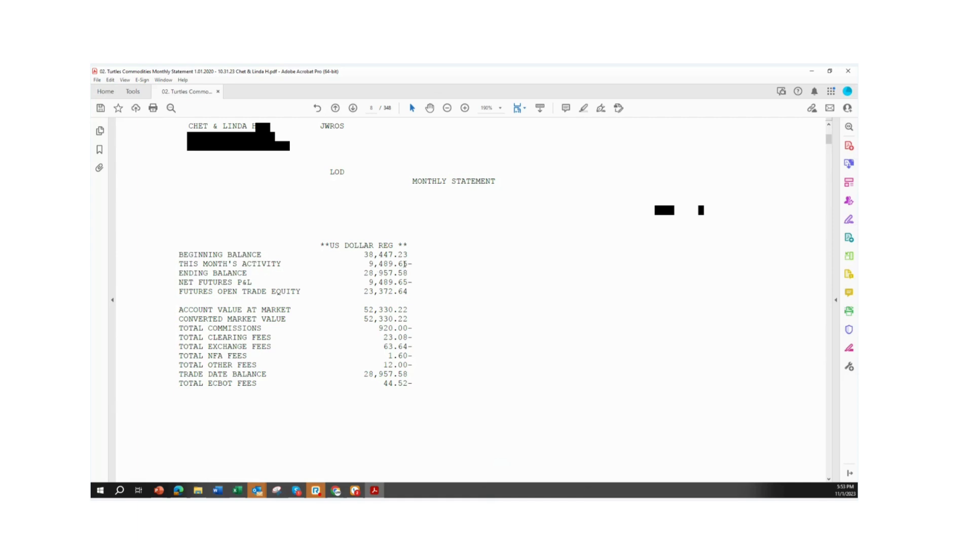
pyautogui.moveTo(408, 274)
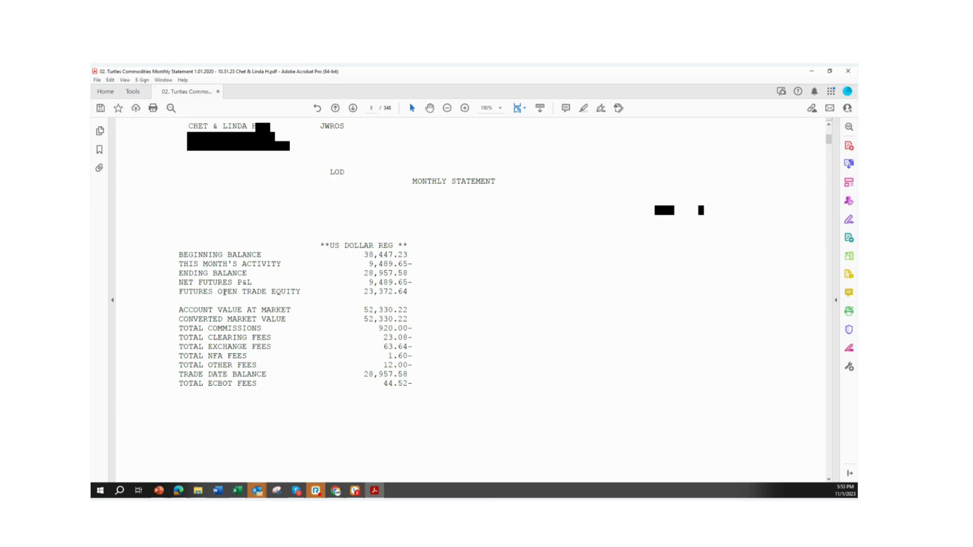
pyautogui.moveTo(376, 298)
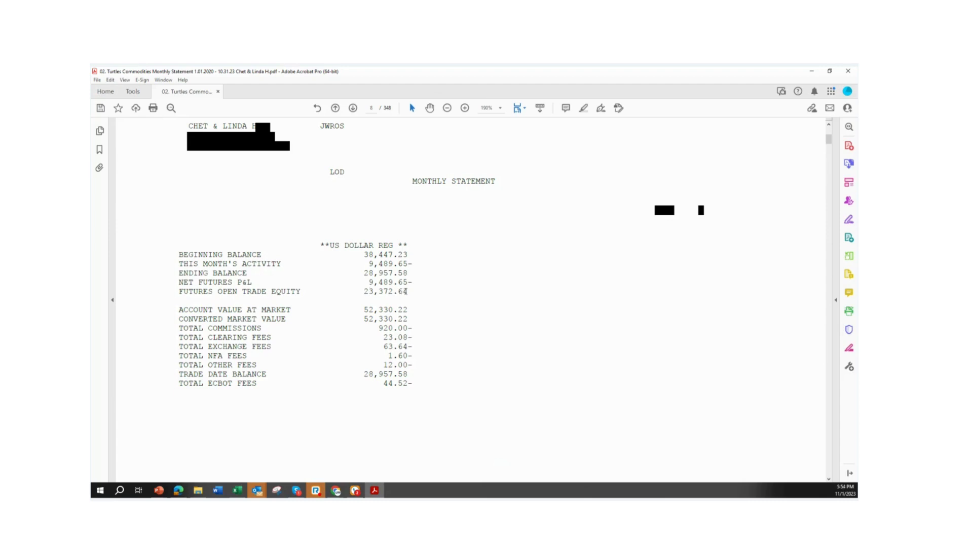
pyautogui.moveTo(347, 317)
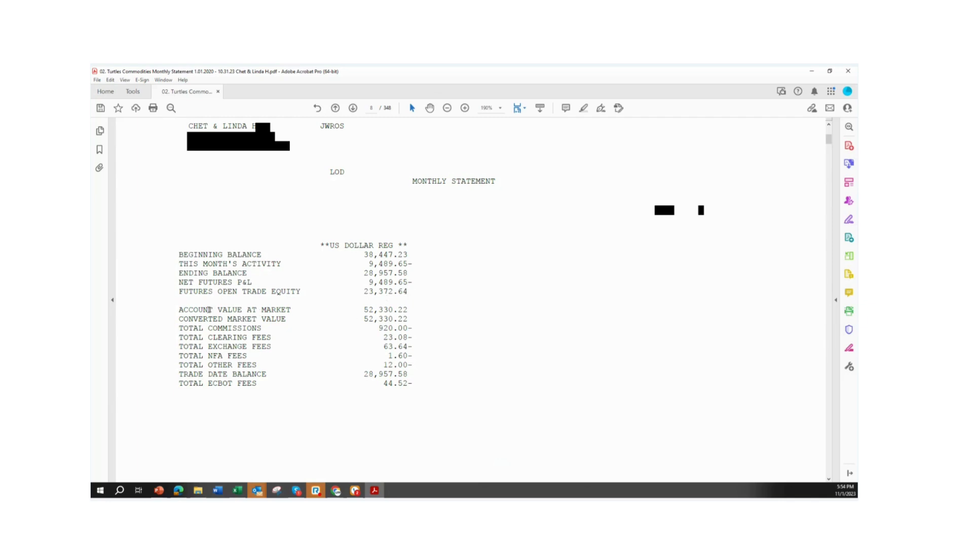
pyautogui.moveTo(366, 318)
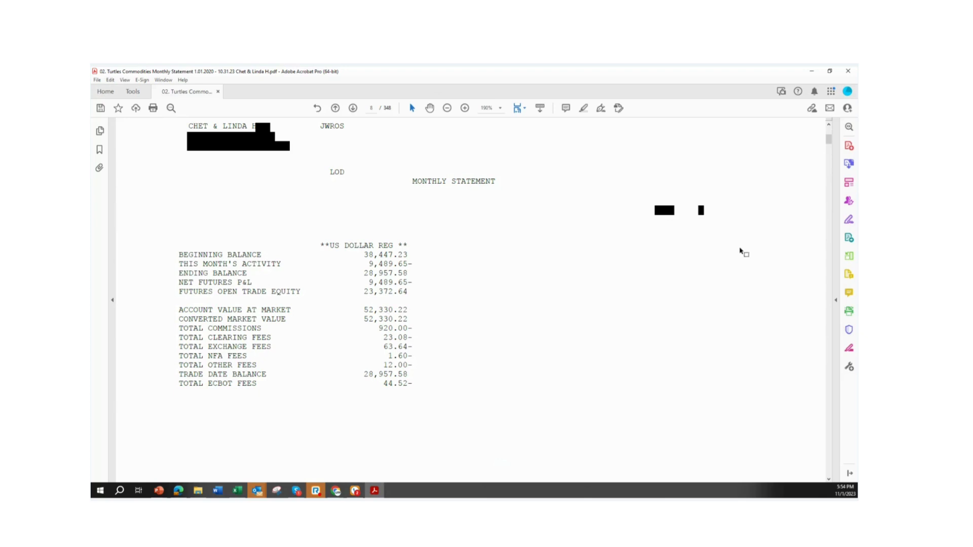
# Drag the scrollbar to the final page 348 showing the 154,461.45 account value summary
pyautogui.scroll(-3)
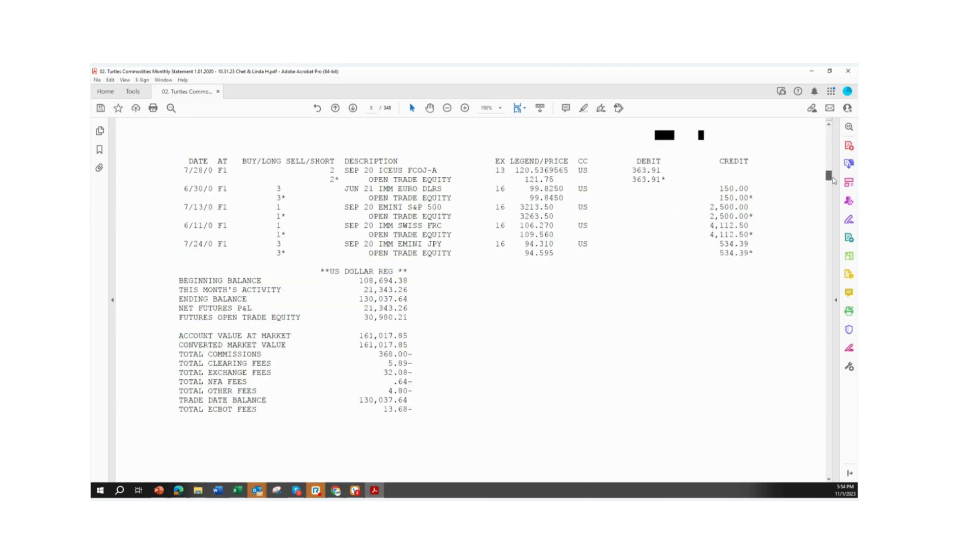
pyautogui.moveTo(833, 175); pyautogui.dragTo(833, 314)
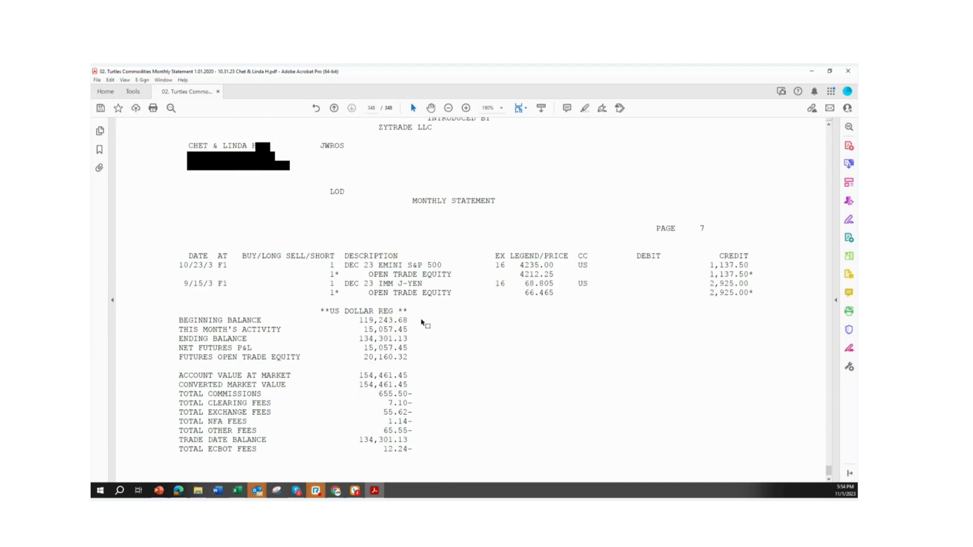
# Scroll to page 148, the Oct 29, 2021 statement, with the $260,000 withdrawal slide behind it
pyautogui.scroll(-3)
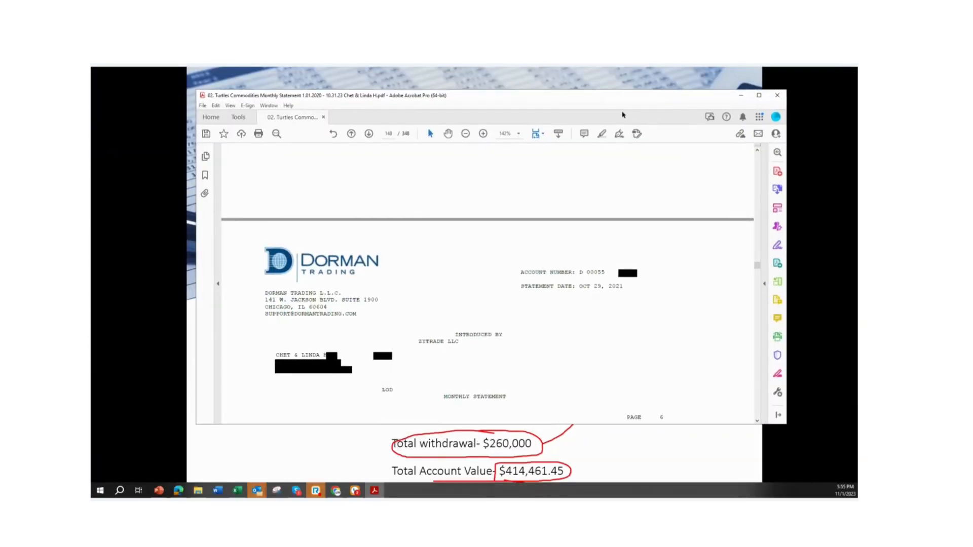
# Maximize the Acrobat window and drag the scrollbar down to page 269, the December 2022 statement
pyautogui.click(758, 95)
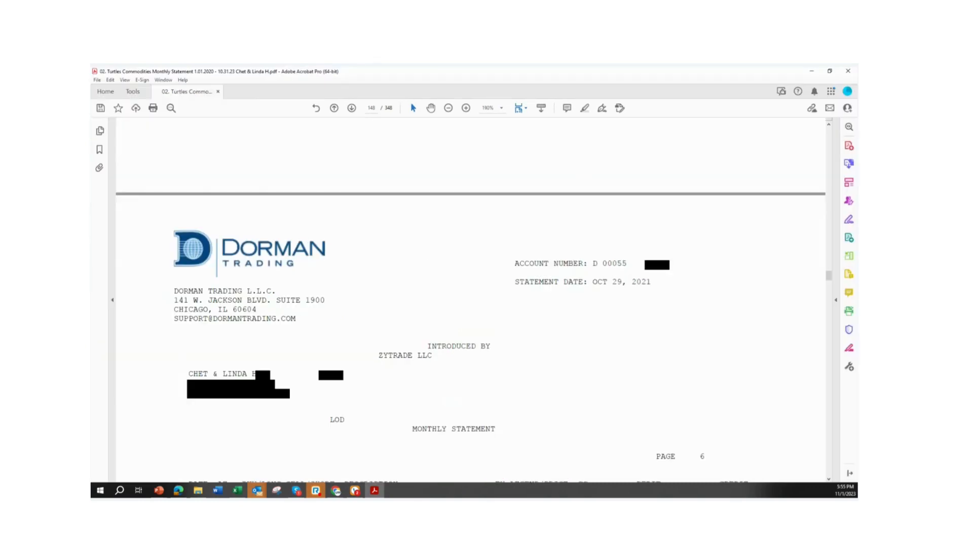
pyautogui.scroll(-3)
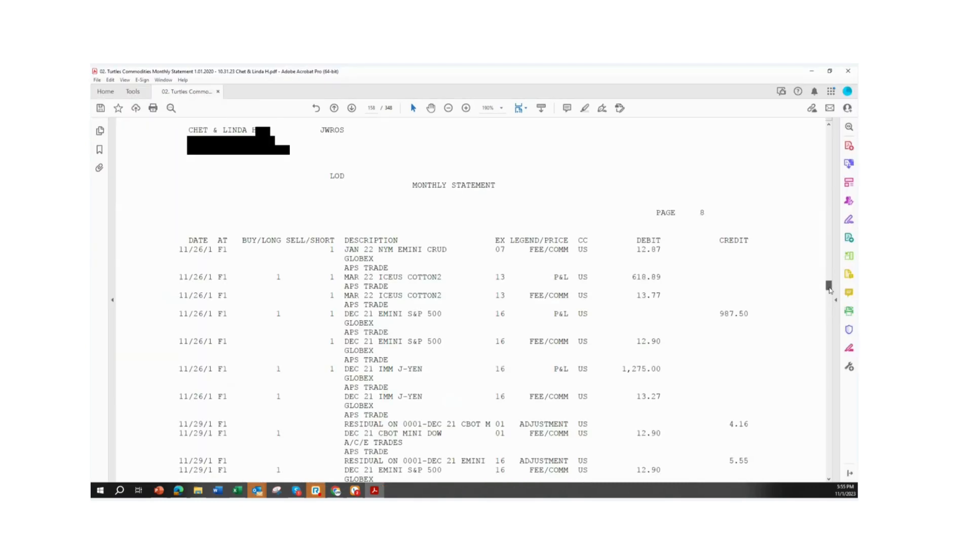
pyautogui.moveTo(828, 290); pyautogui.dragTo(829, 303)
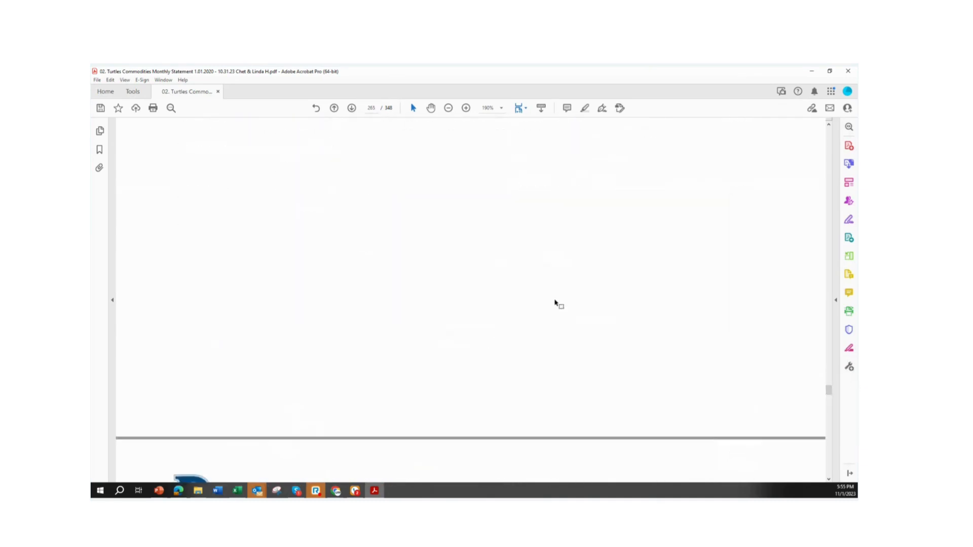
# Scroll to the highlighted WT DEBIT row showing the $82,750.00 wire transfer sent on 12/20
pyautogui.scroll(-3)
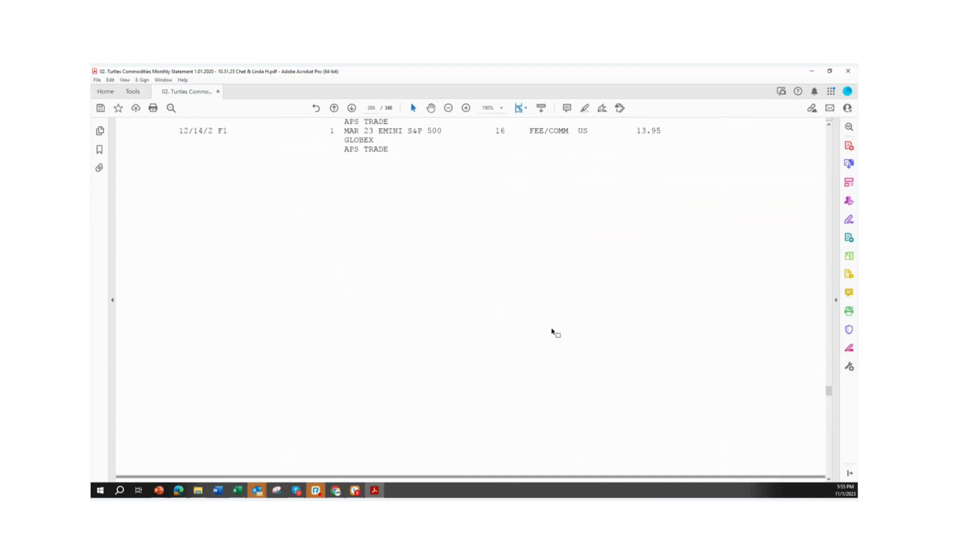
pyautogui.scroll(-3)
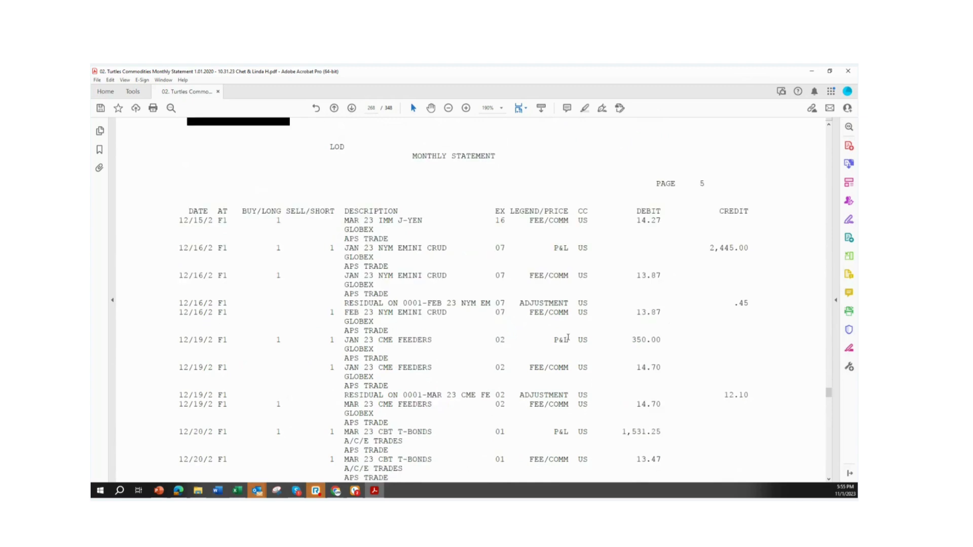
pyautogui.scroll(-3)
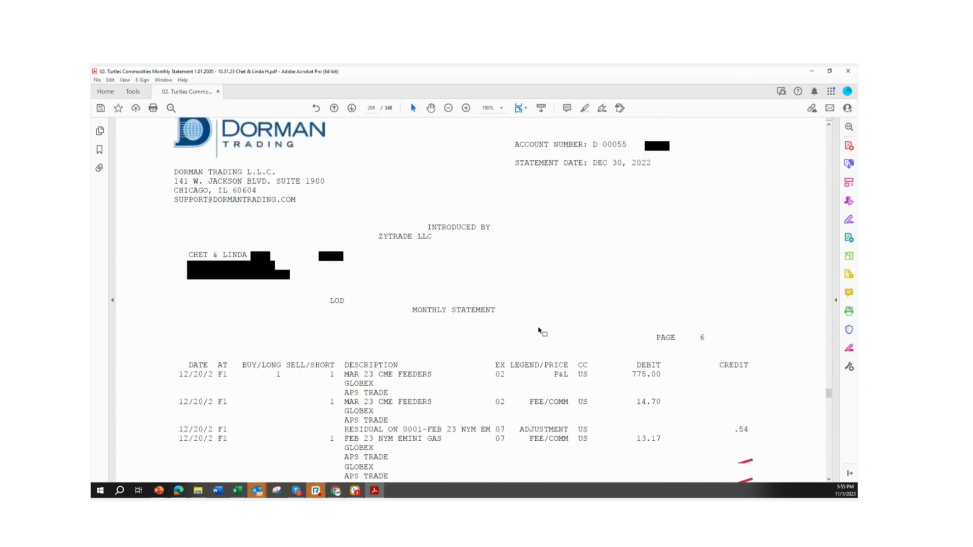
pyautogui.scroll(-3)
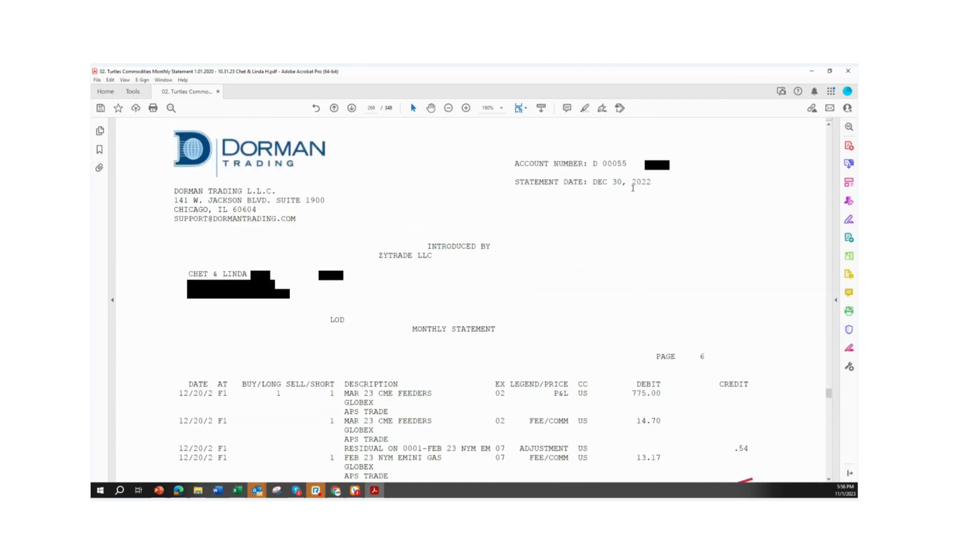
pyautogui.moveTo(563, 261)
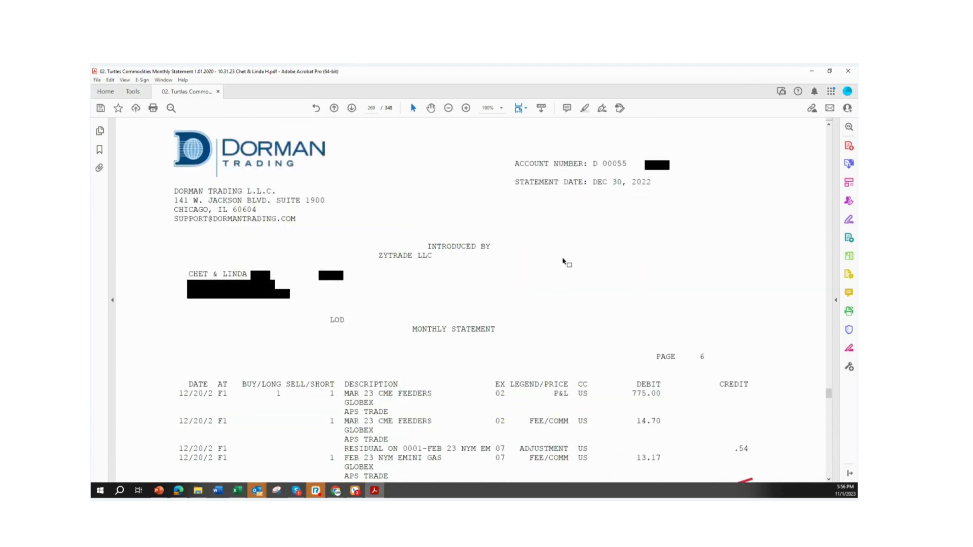
pyautogui.scroll(-3)
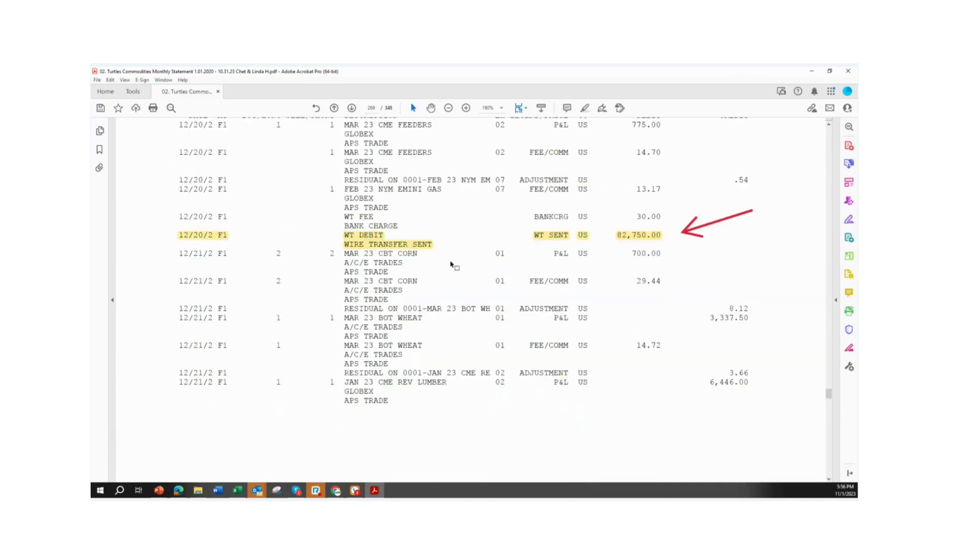
pyautogui.moveTo(394, 244)
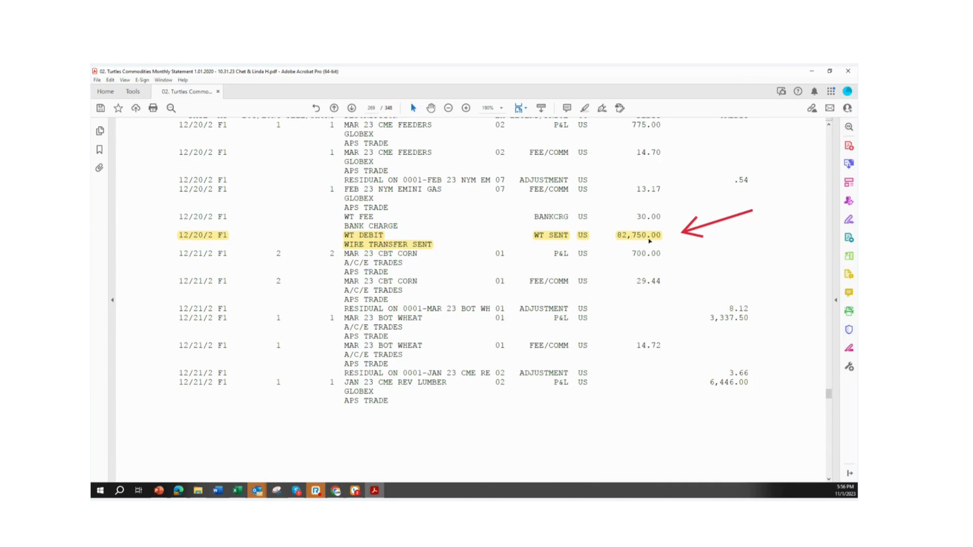
pyautogui.moveTo(418, 211)
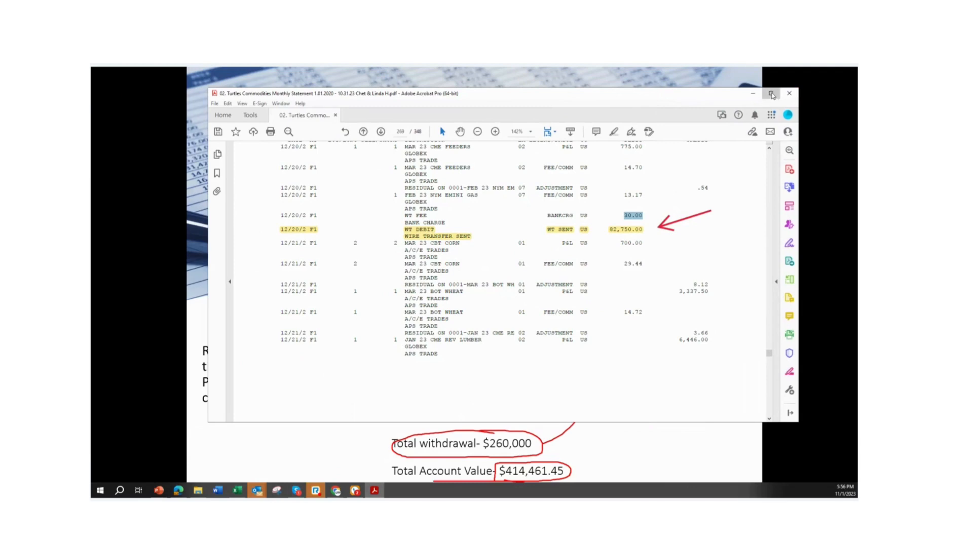
# Locate the highlighted WT DEBIT wires of 67,250.00, 50,000.00 and 60,000.00 on pages 274, 307 and 326
pyautogui.click(771, 93)
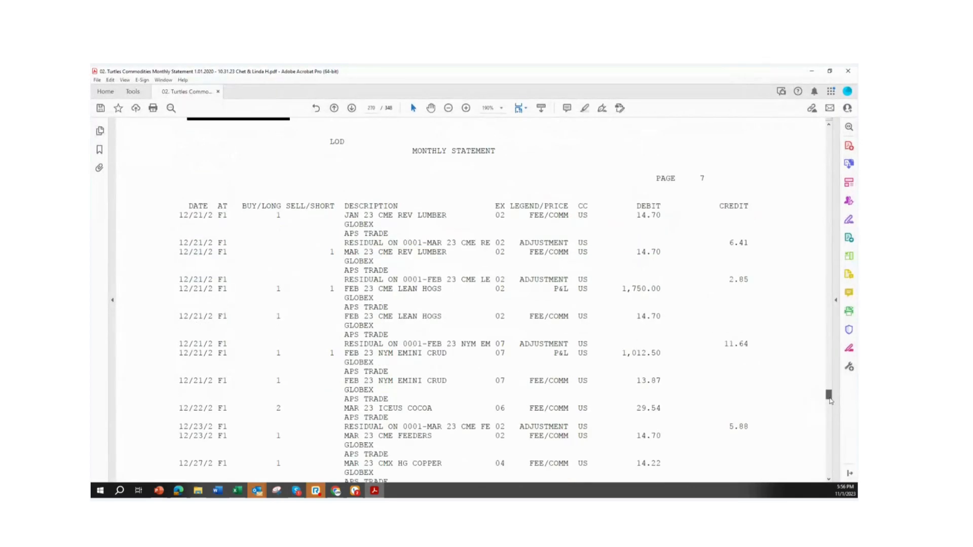
pyautogui.scroll(-3)
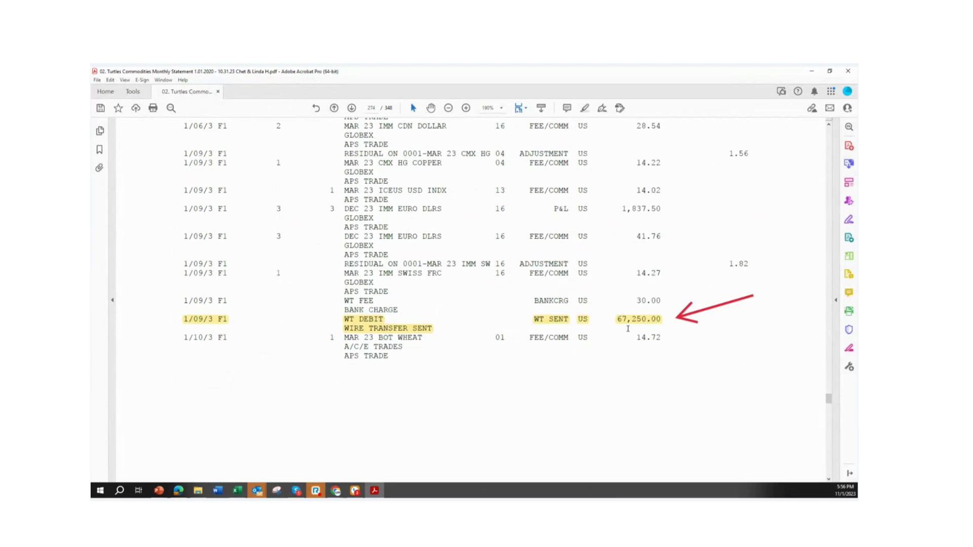
pyautogui.moveTo(704, 73)
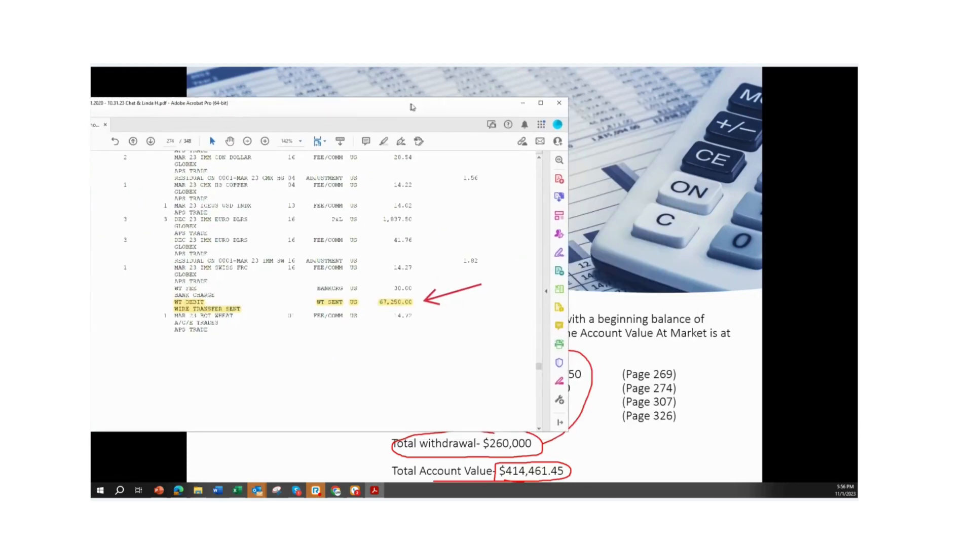
pyautogui.click(541, 103)
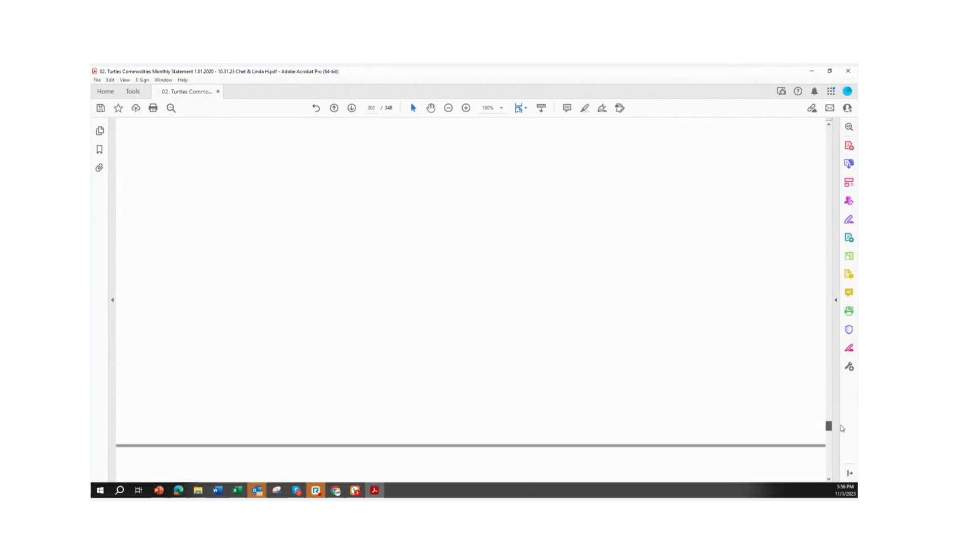
pyautogui.scroll(-3)
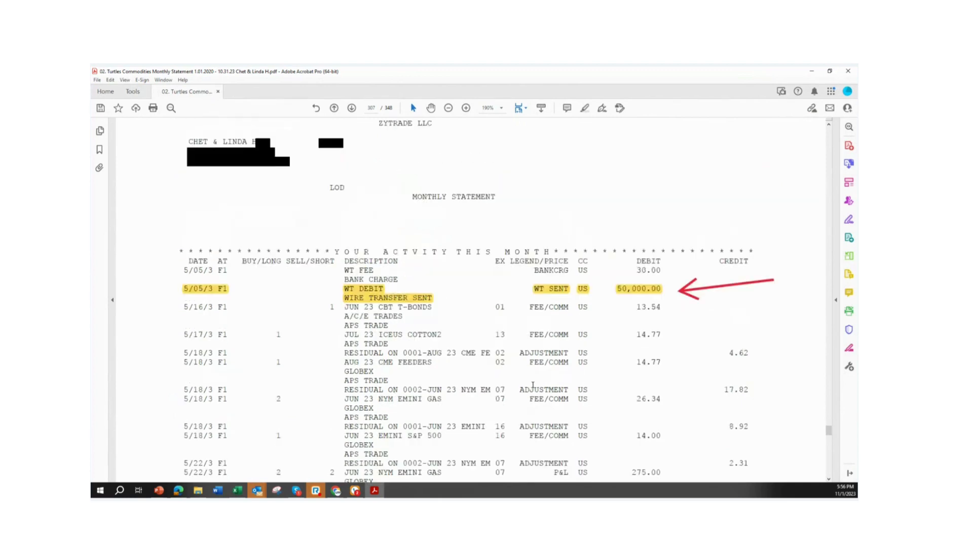
pyautogui.scroll(-3)
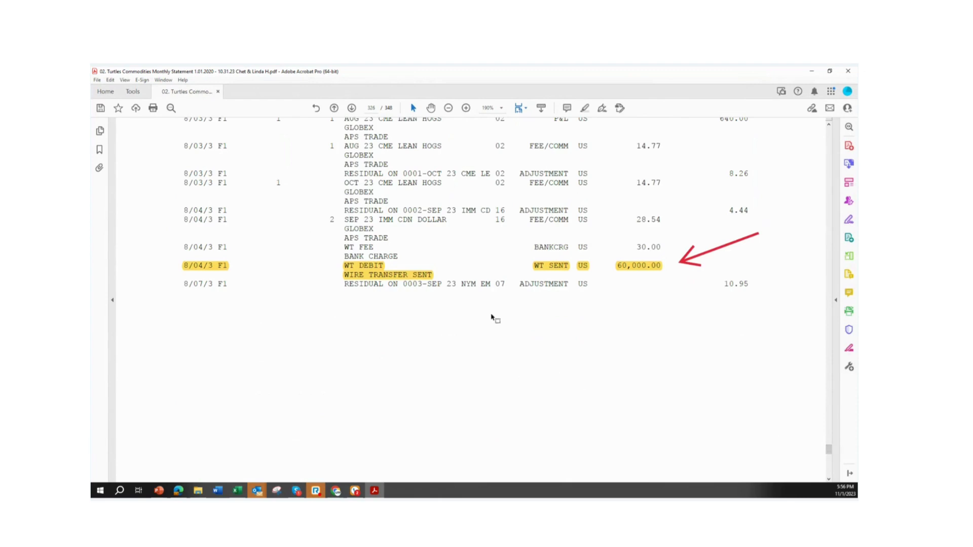
pyautogui.moveTo(645, 269)
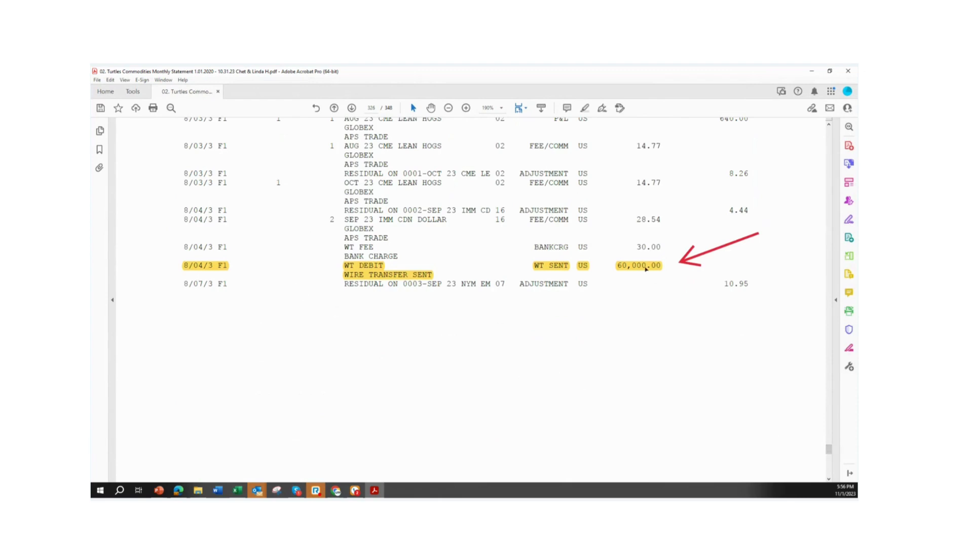
pyautogui.moveTo(669, 294)
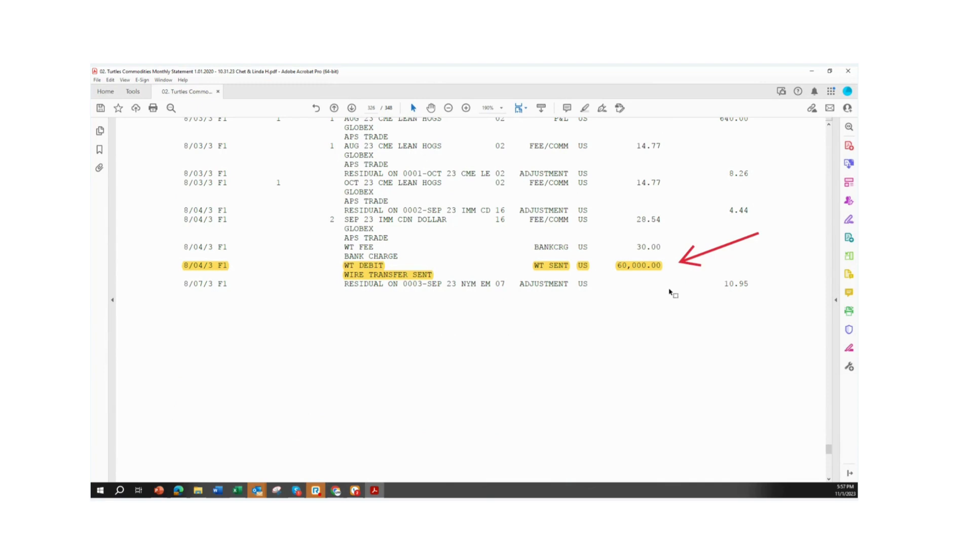